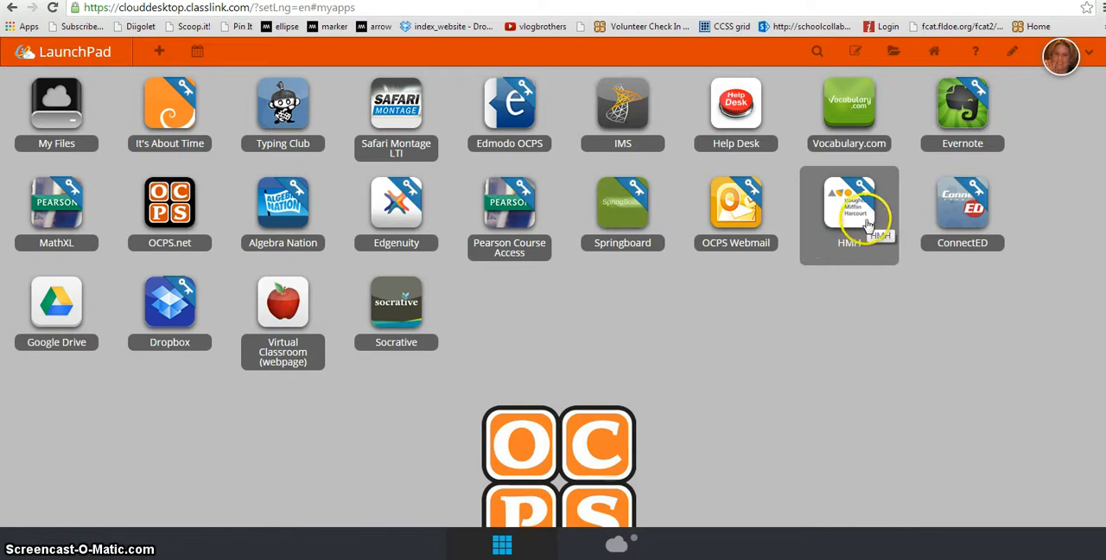
mouse_move(871, 227)
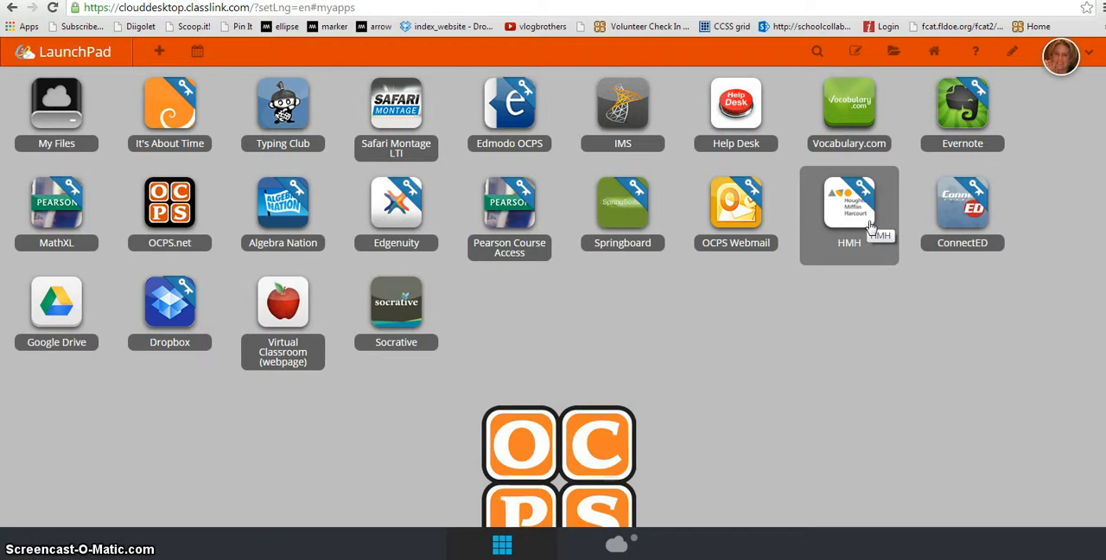
Launch the HMH app tile from ClassLink LaunchPad.
click(848, 200)
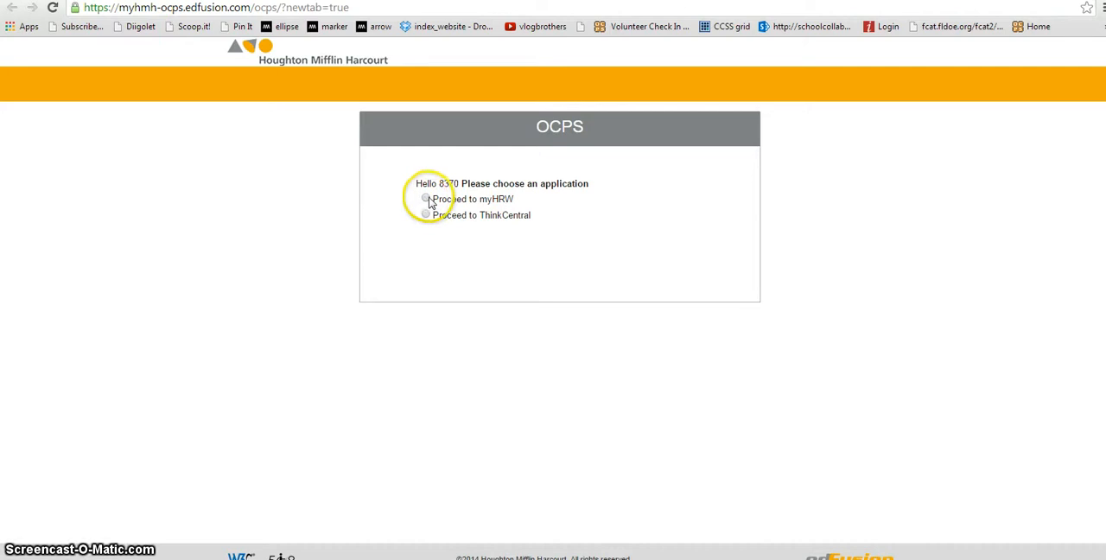
Proceed into myHRW and reach Manage Classes from Settings.
click(425, 197)
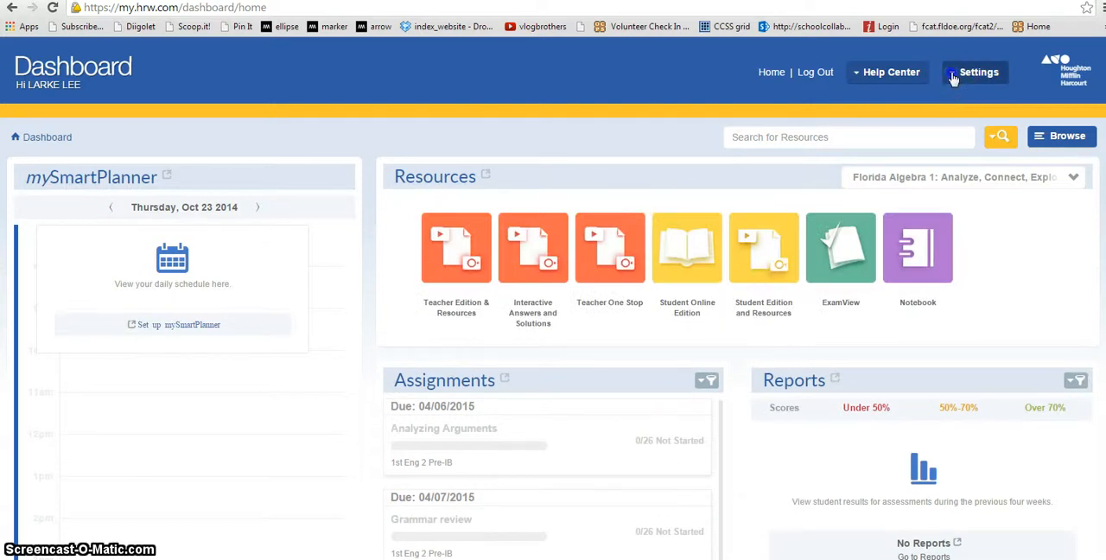
click(977, 72)
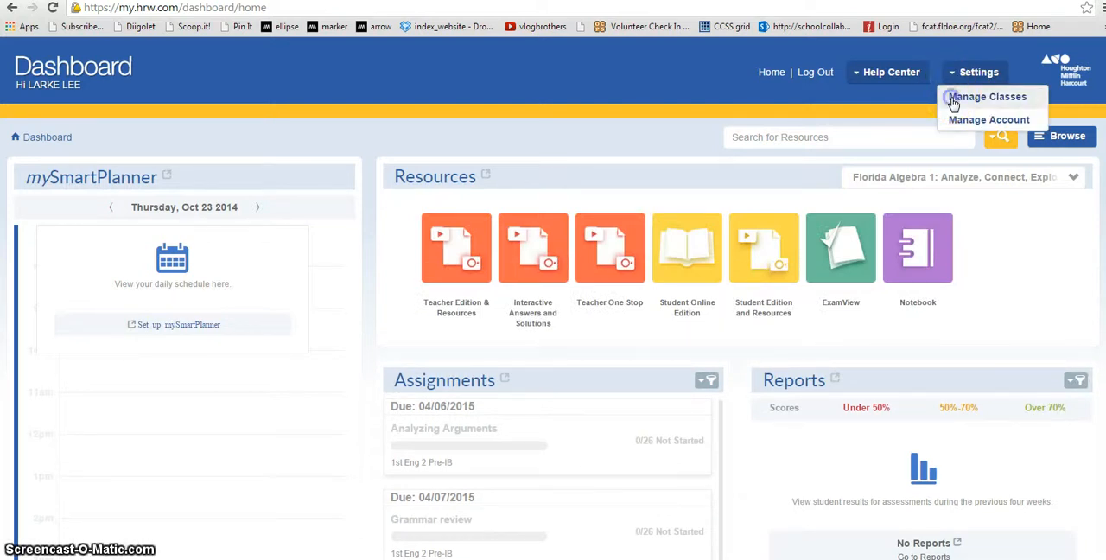
click(978, 96)
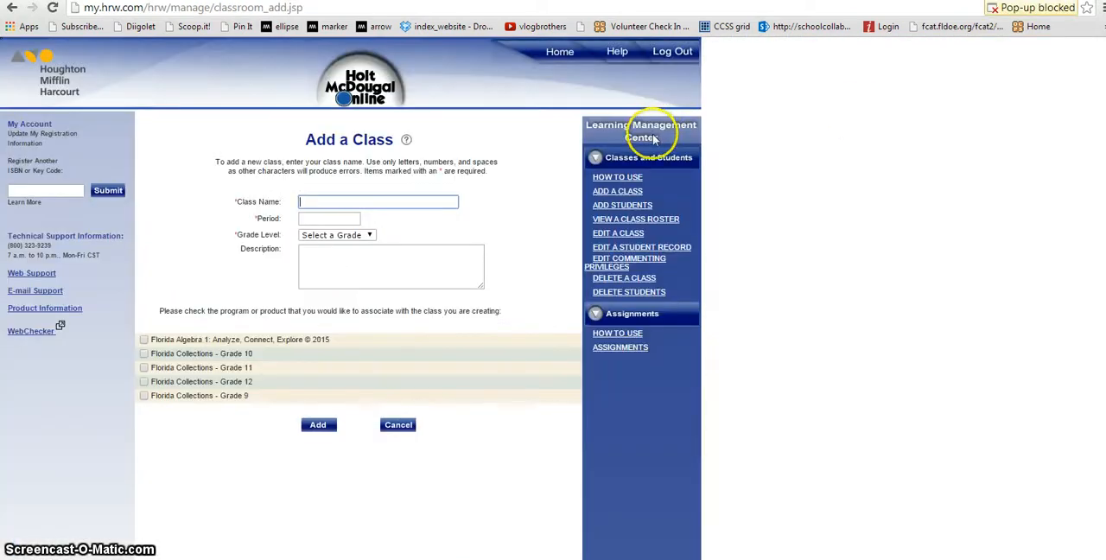
mouse_move(619, 234)
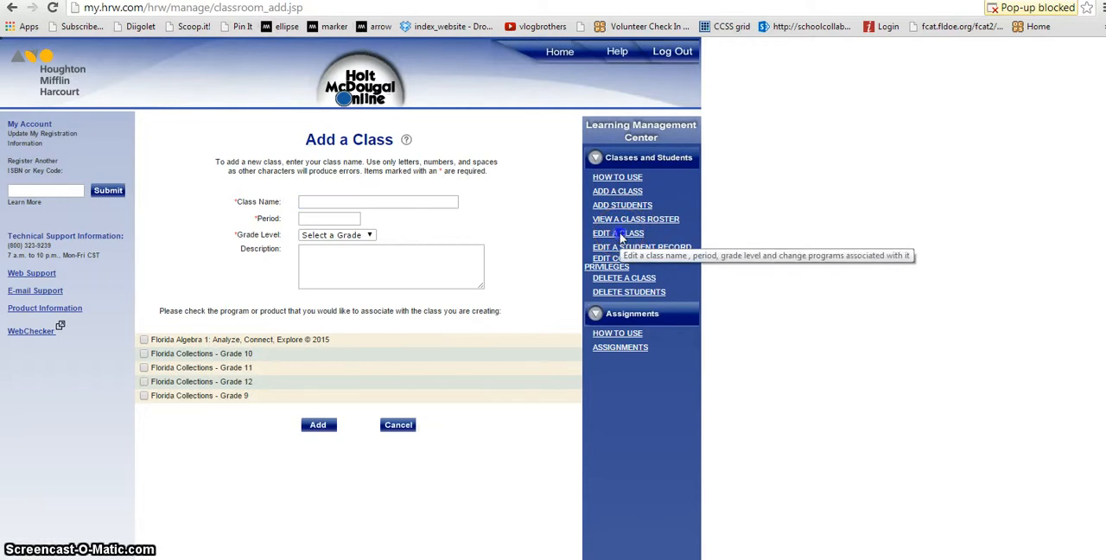
Edit class FLPREIBENG210011 to associate Florida Collections - Grade 10 and submit it.
click(619, 233)
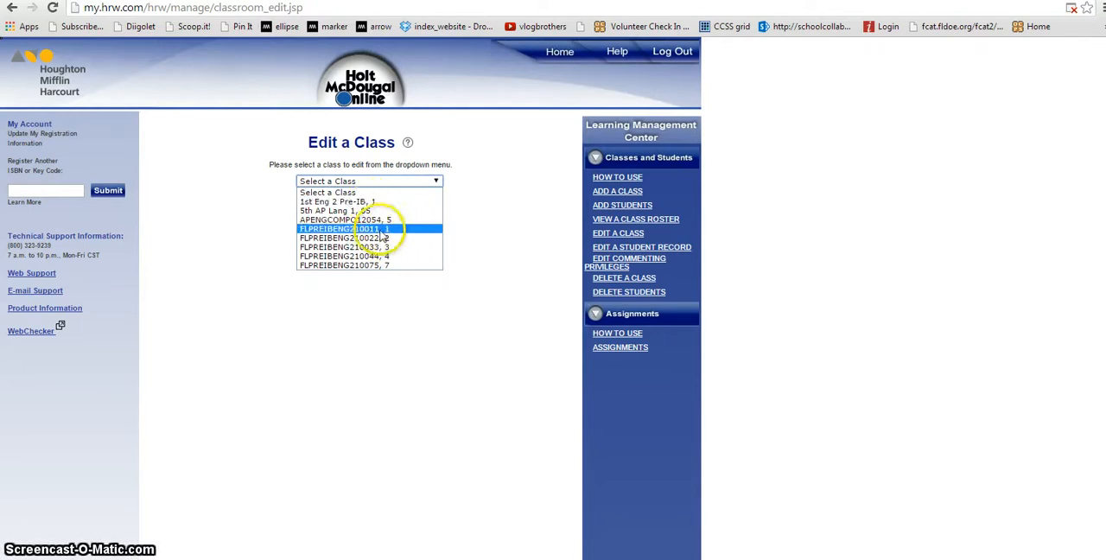
click(360, 228)
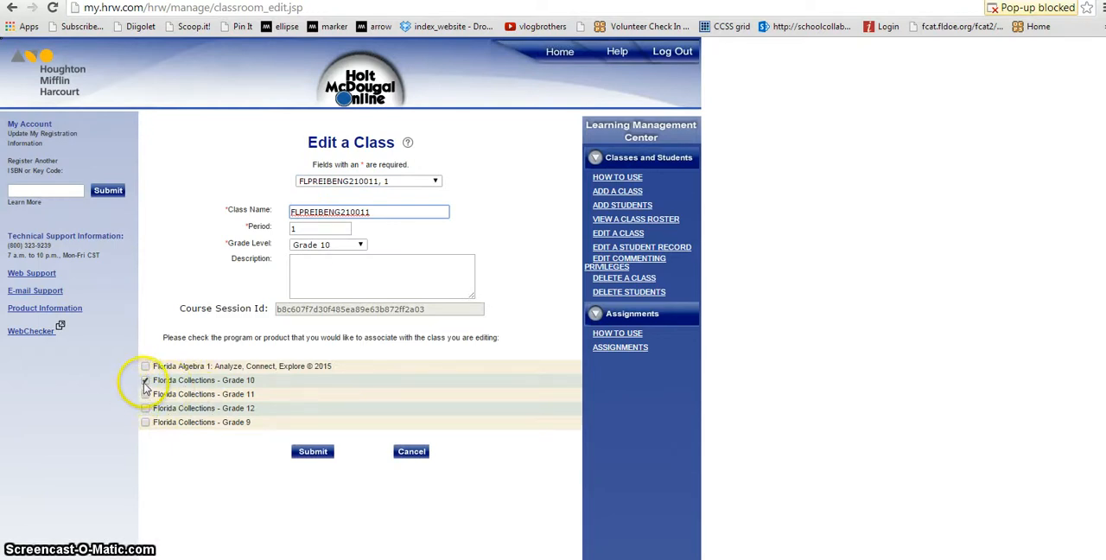
click(145, 380)
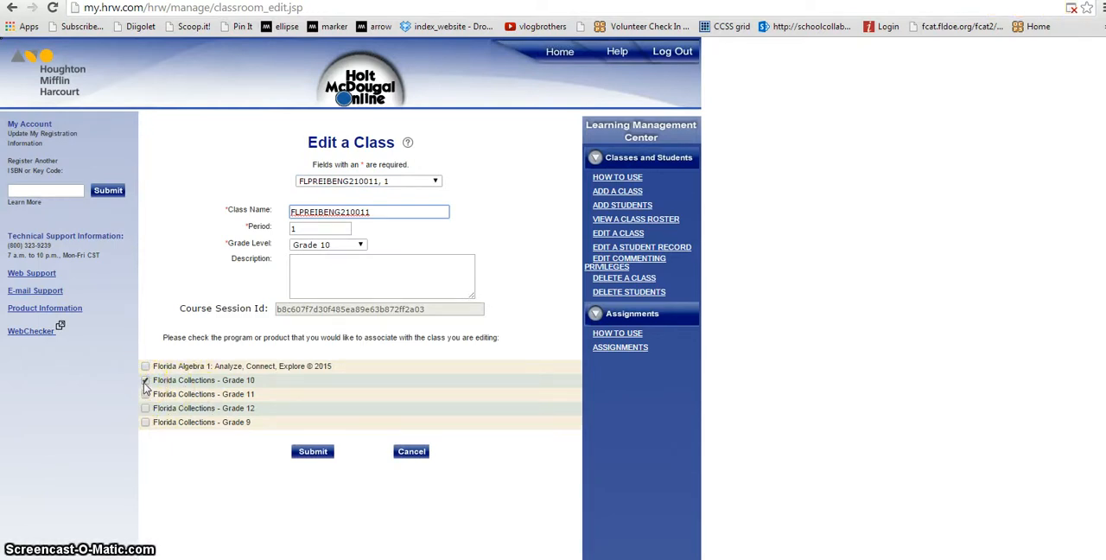
click(311, 451)
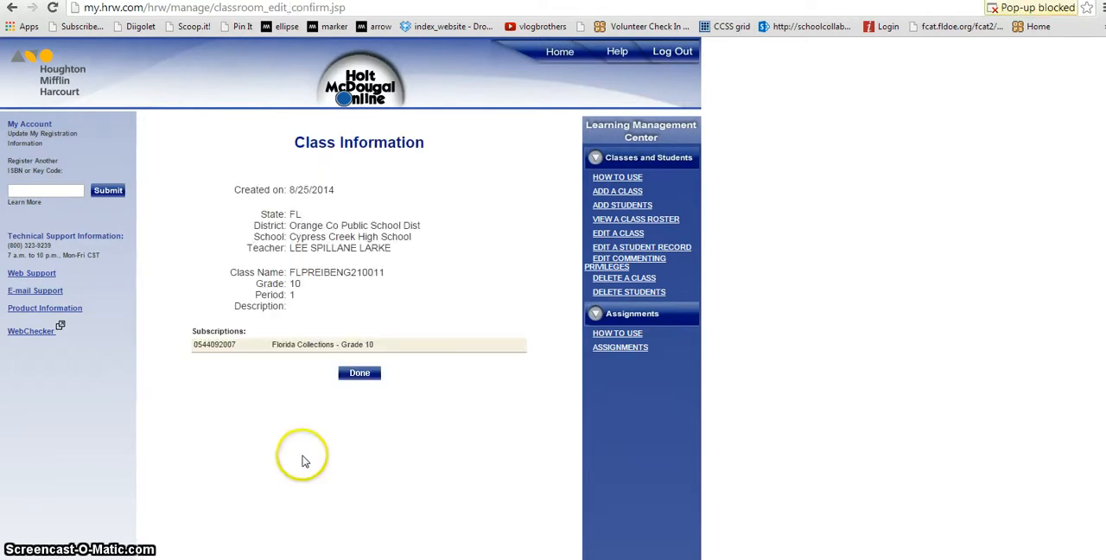
mouse_move(349, 332)
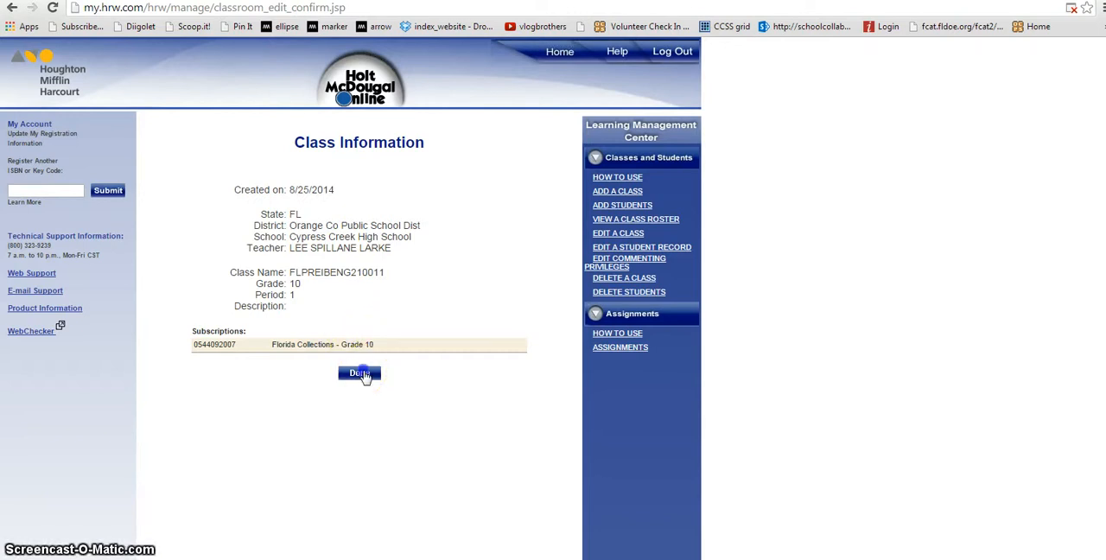
Finish the Class Information confirmation and return to the Dashboard.
click(357, 373)
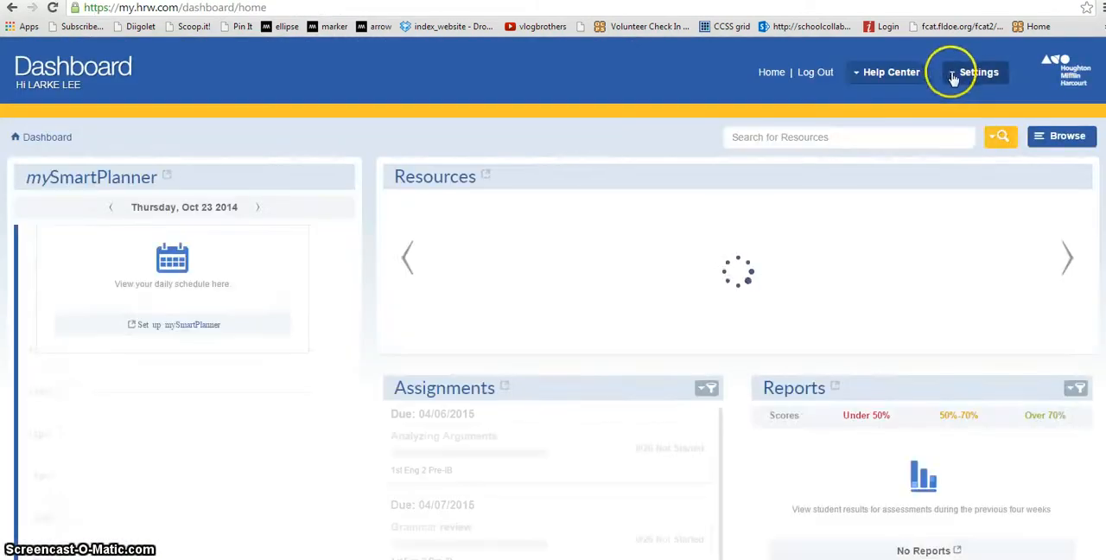
Edit class FLPREIBENG210022 via Manage Classes and submit it with Florida Collections - Grade 10.
click(977, 73)
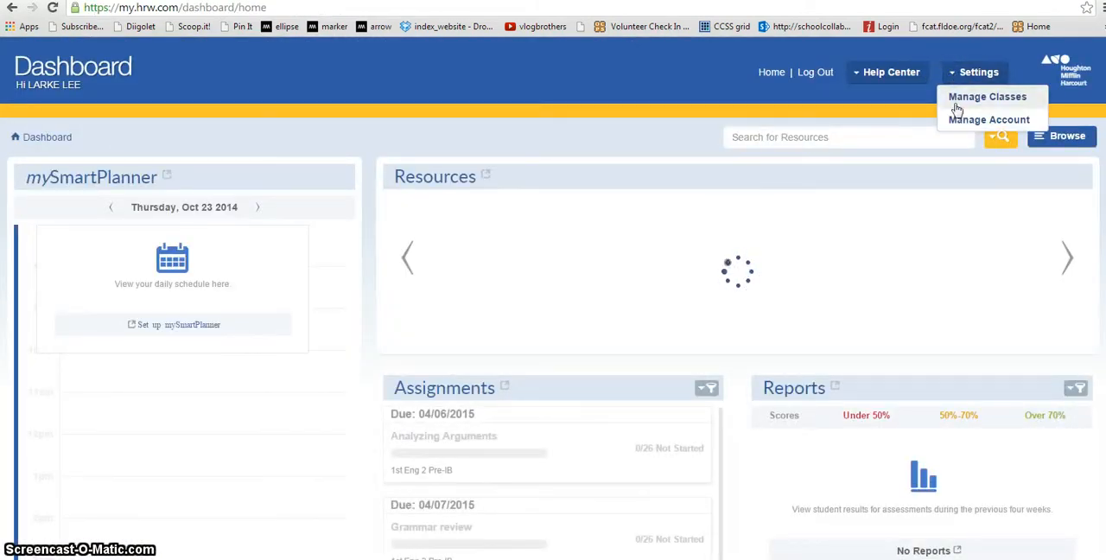
click(993, 97)
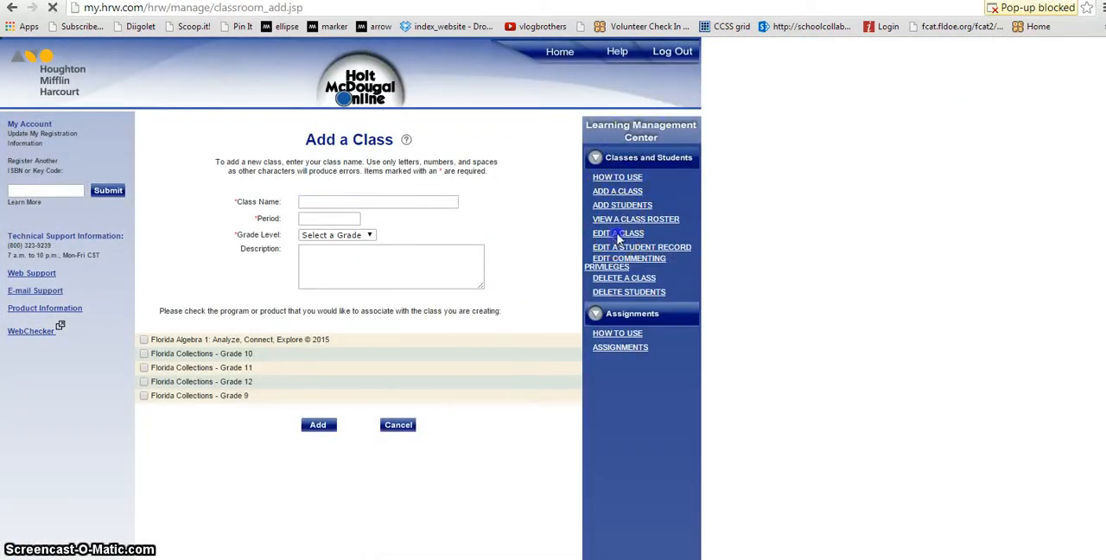
click(618, 231)
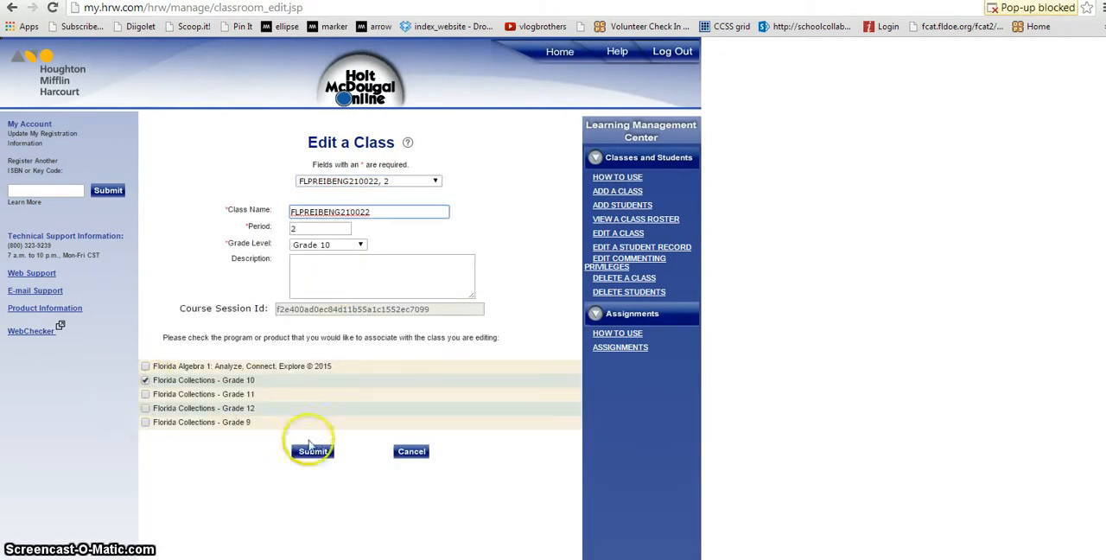
click(311, 451)
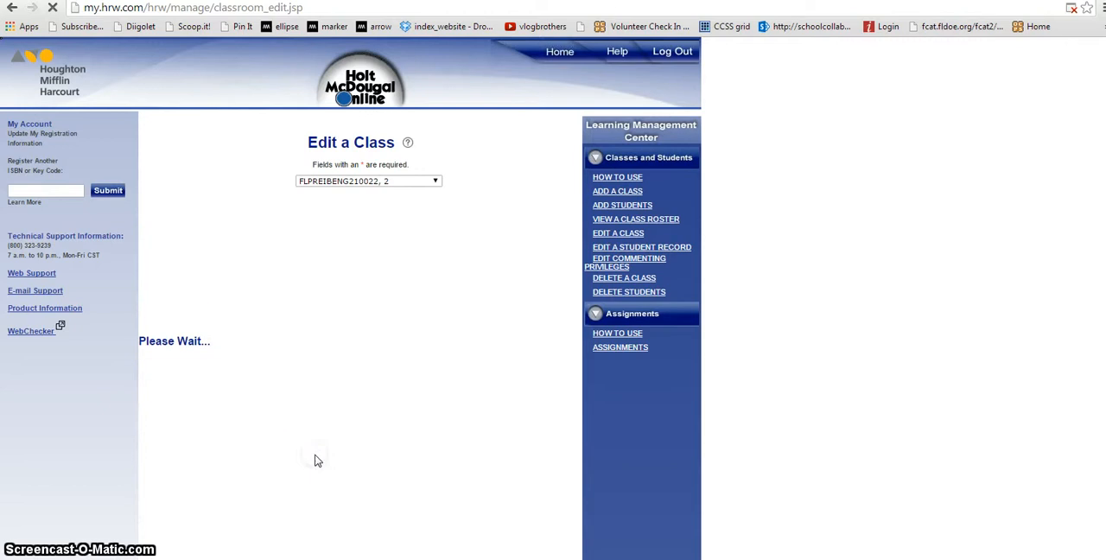